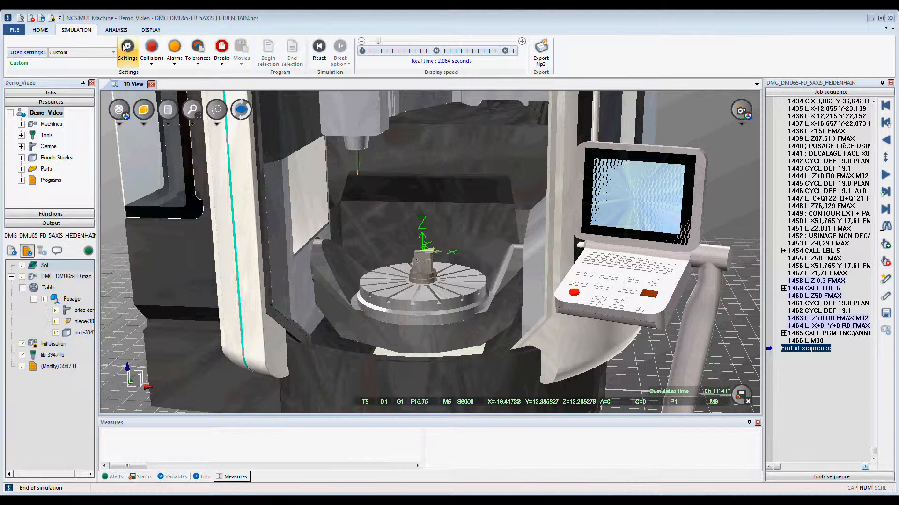
Switch to the Analysis tab to view the machined part alone with measure tools
left_click(115, 29)
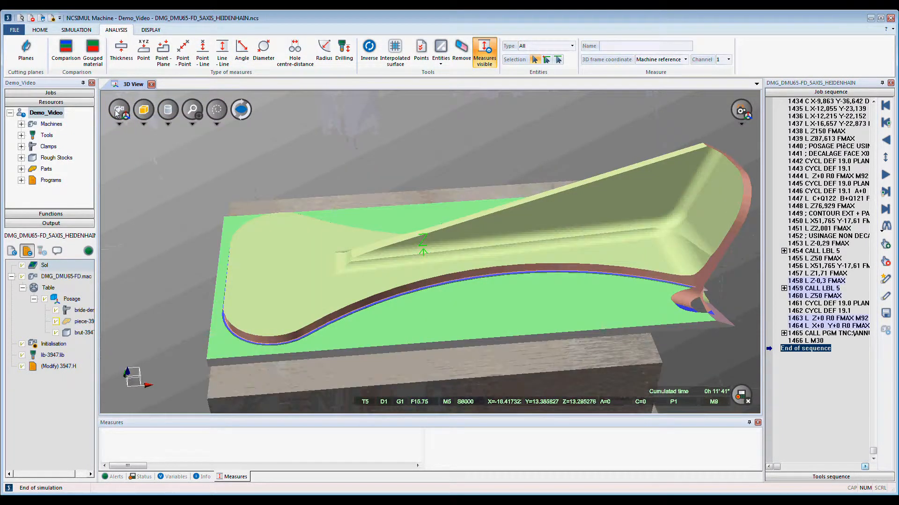
Measure the sloped wall thickness (0.06156 in), then pick two faces for an angle measure
left_click(120, 51)
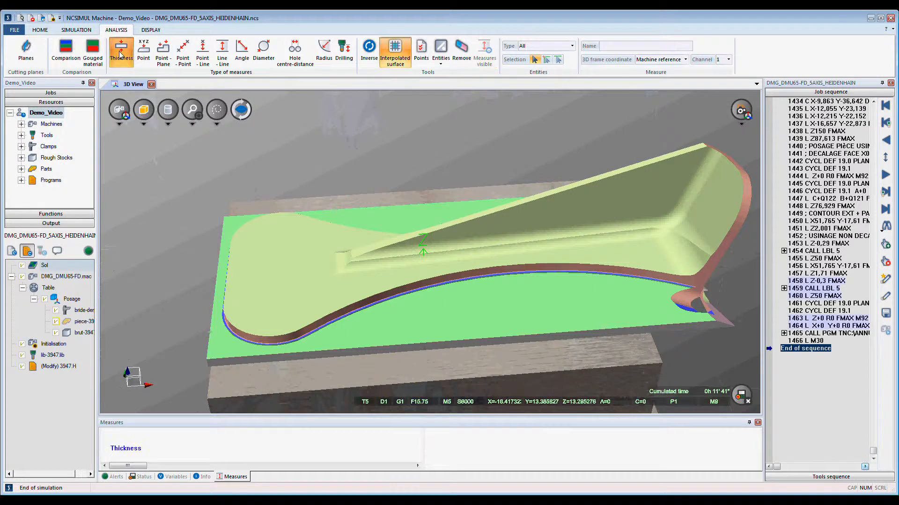
left_click(551, 217)
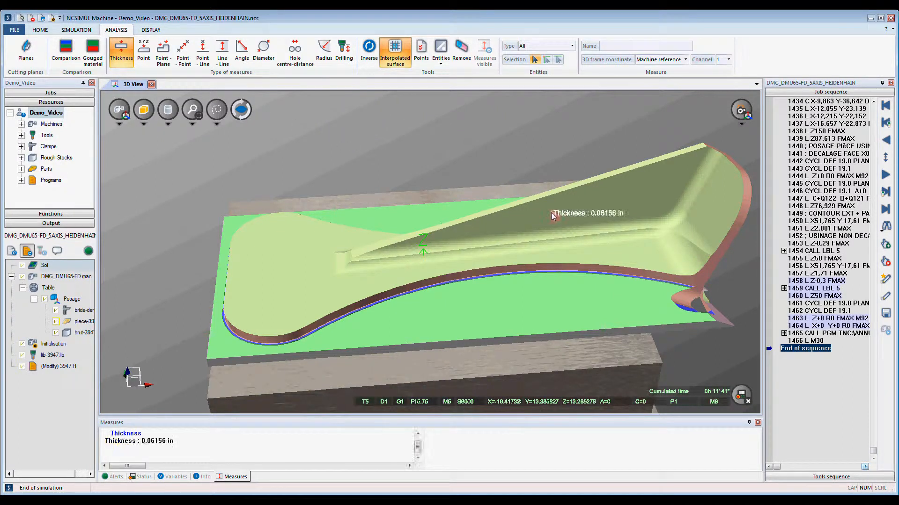
left_click(242, 52)
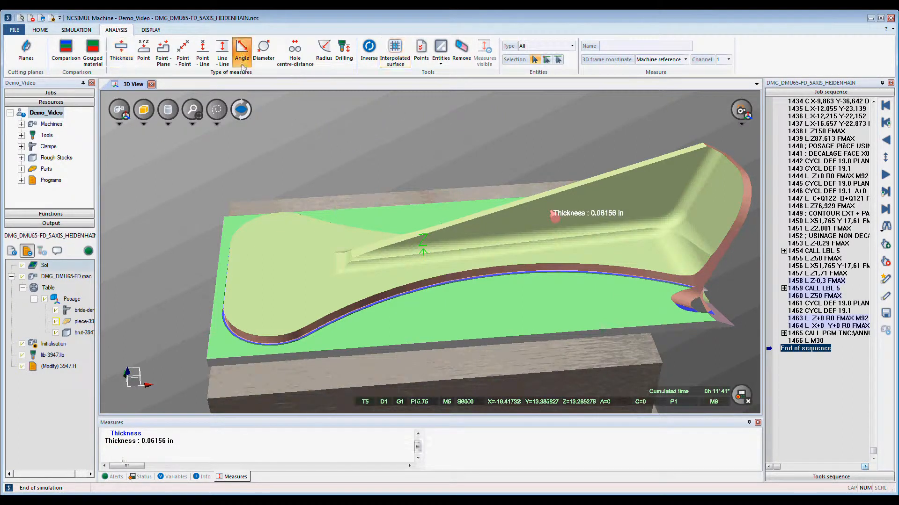
left_click(364, 258)
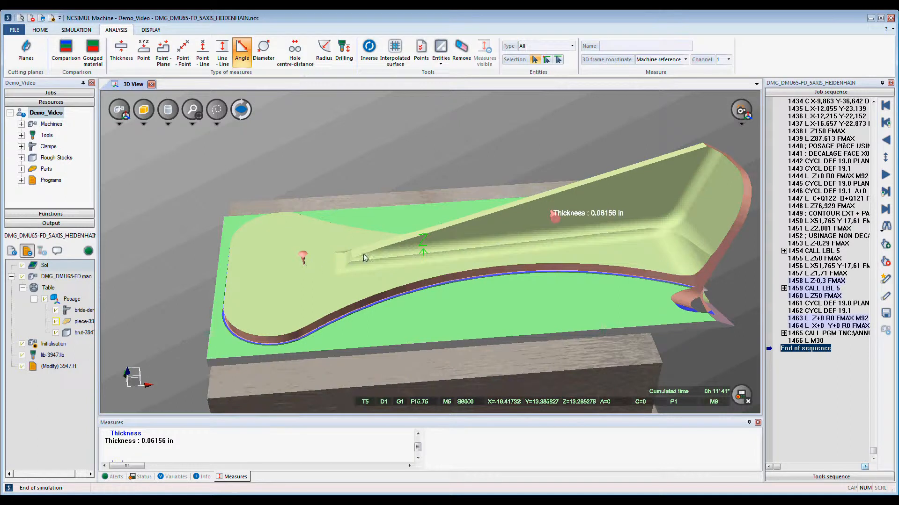
left_click(361, 254)
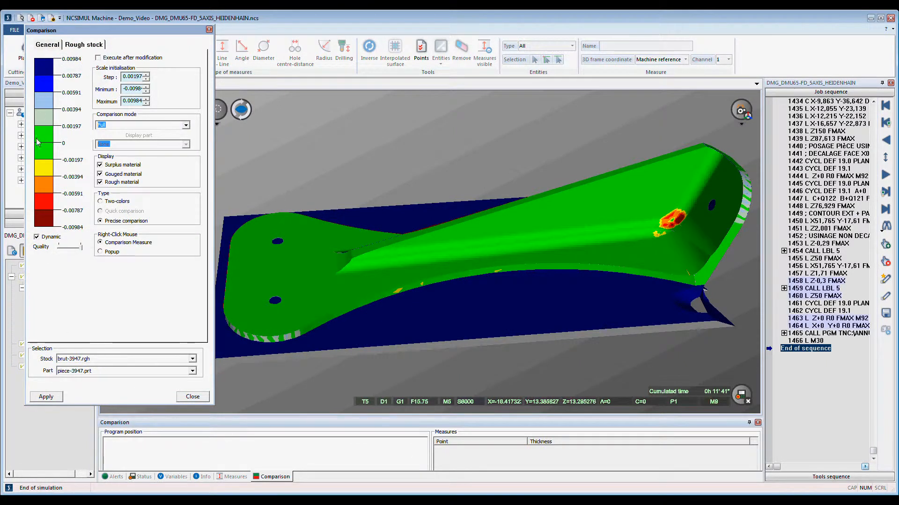
mouse_move(577, 294)
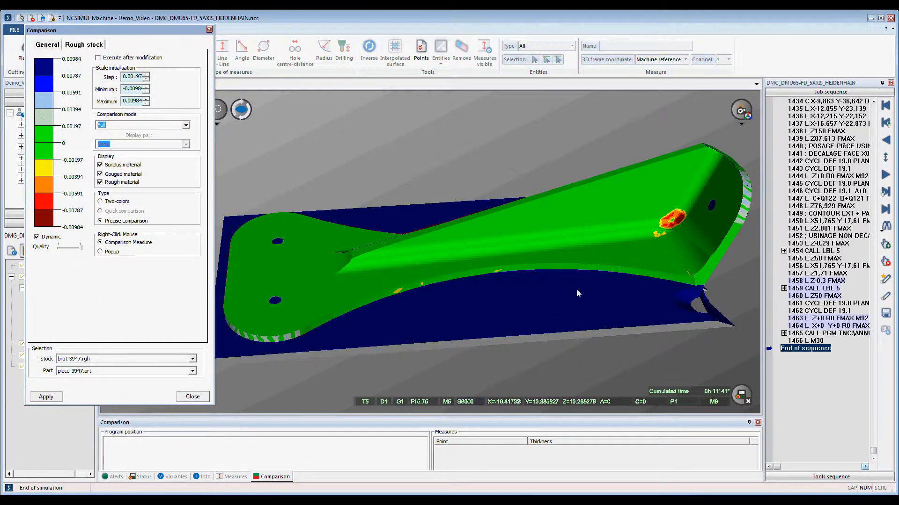
Rotate the part to inspect the gouged area on the colour map, then close it
left_click_drag(577, 293, 685, 260)
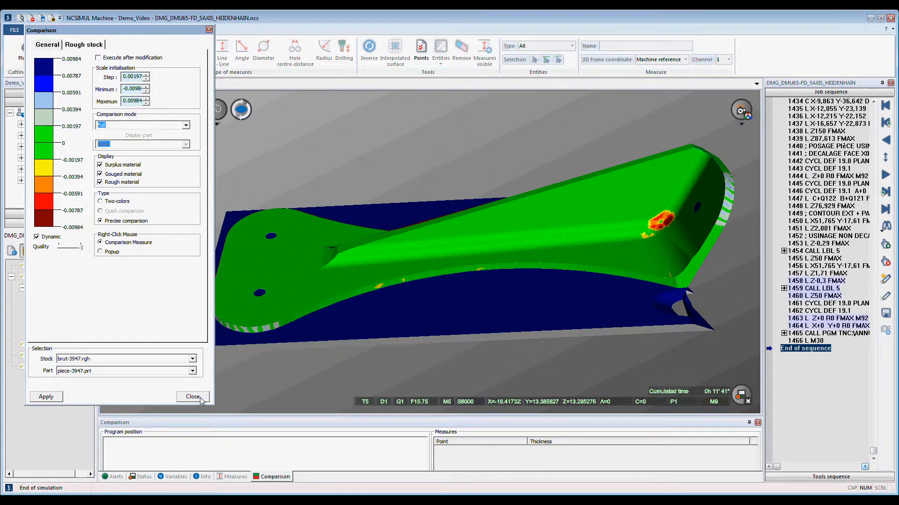
left_click(192, 396)
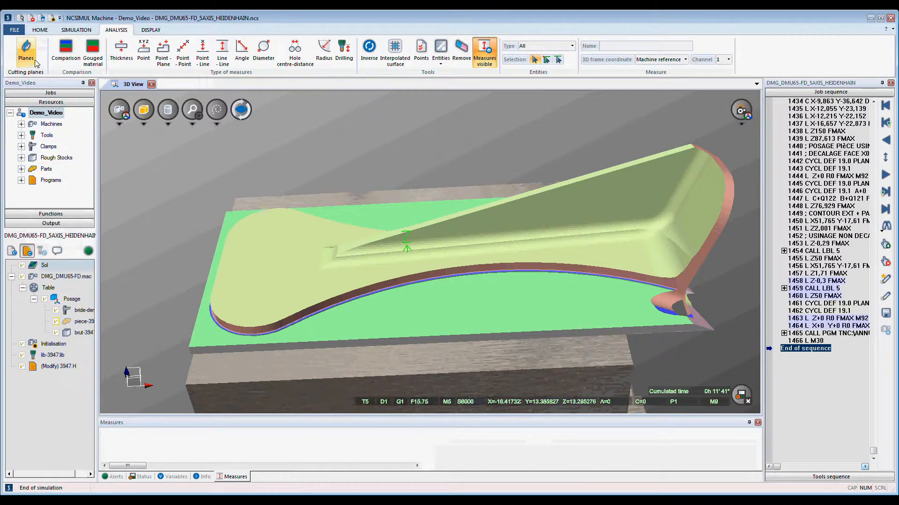
Create a new section plane through the part from the Cutting planes Planes dialog
left_click(25, 51)
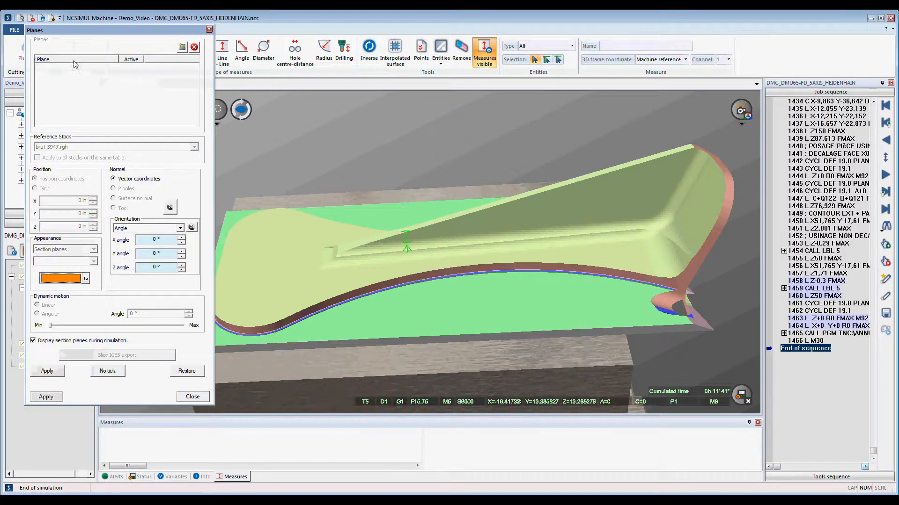
left_click(182, 47)
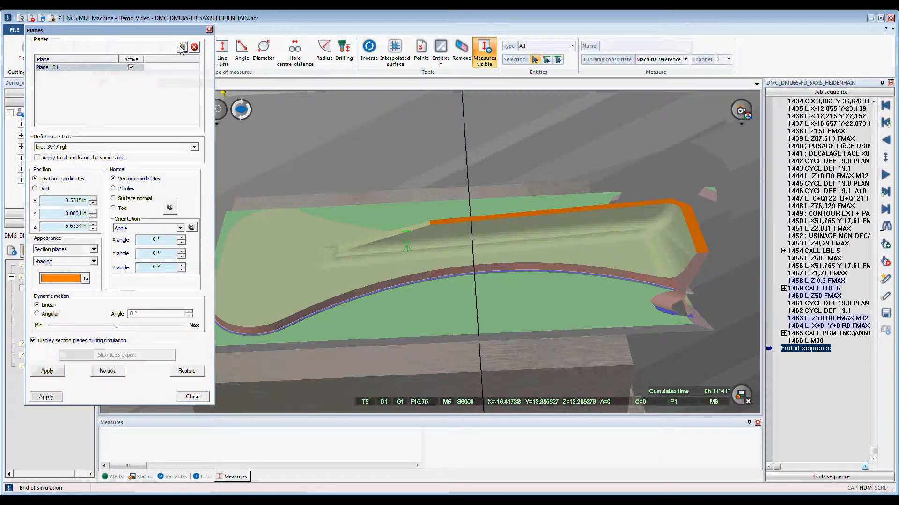